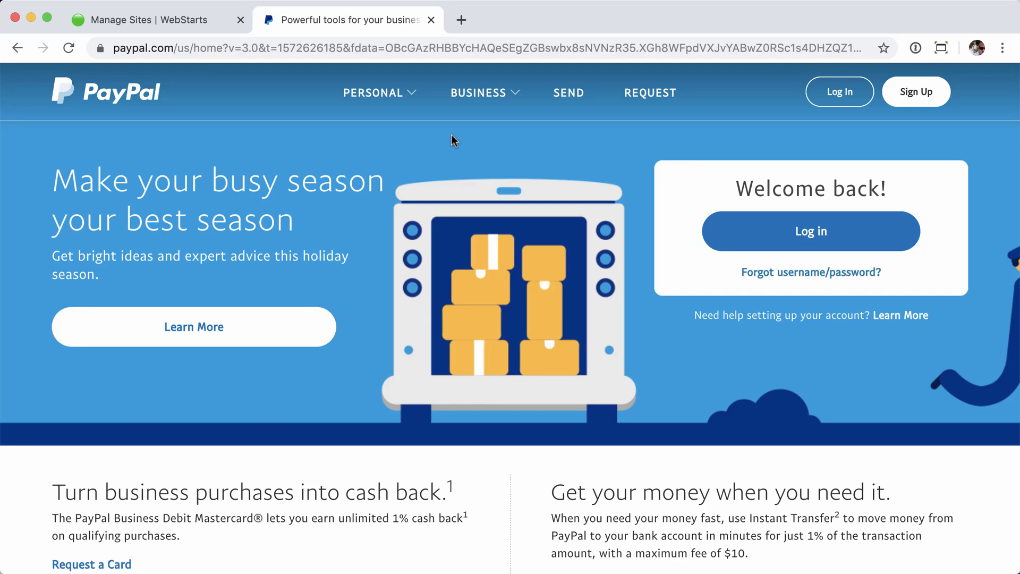
mouse_move(515, 137)
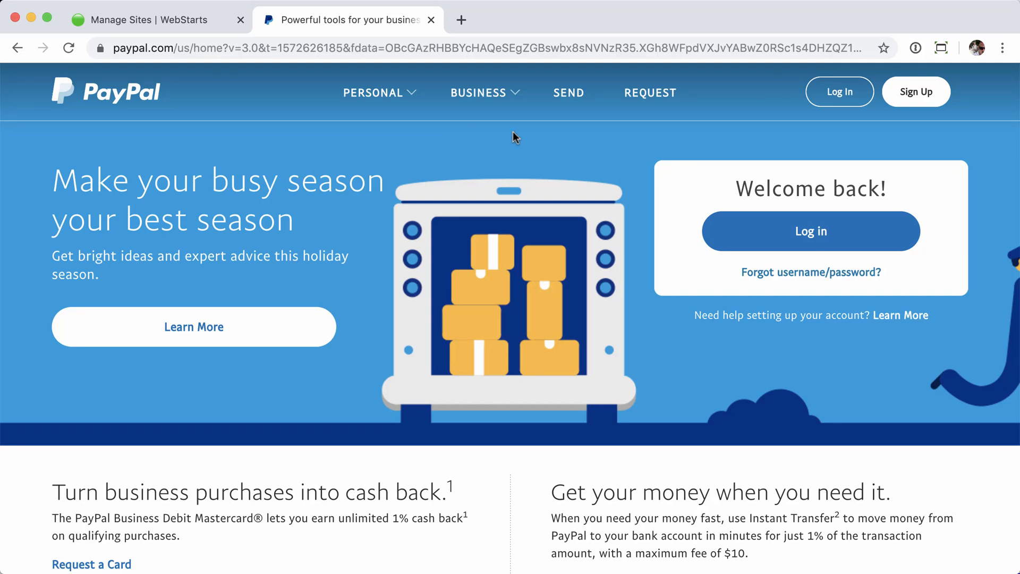
mouse_move(839, 92)
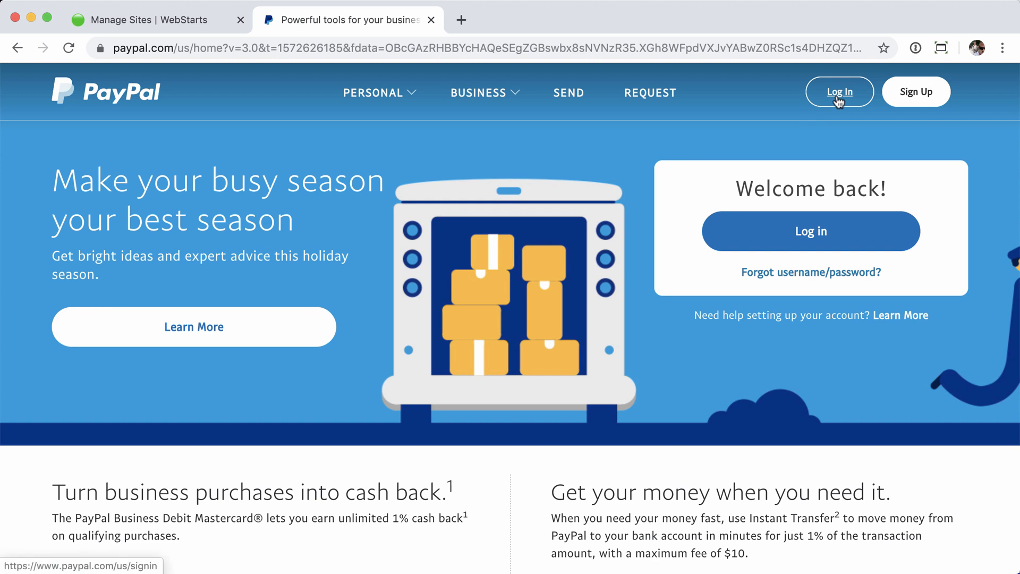
Step: Log in to the PayPal business account with the saved password to reach the dashboard
left_click(839, 91)
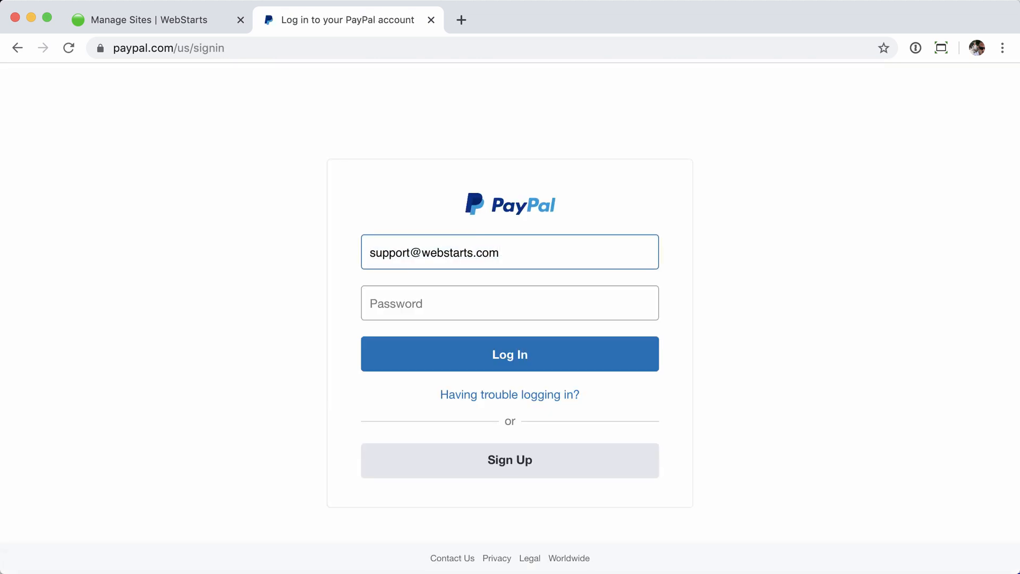
left_click(509, 303)
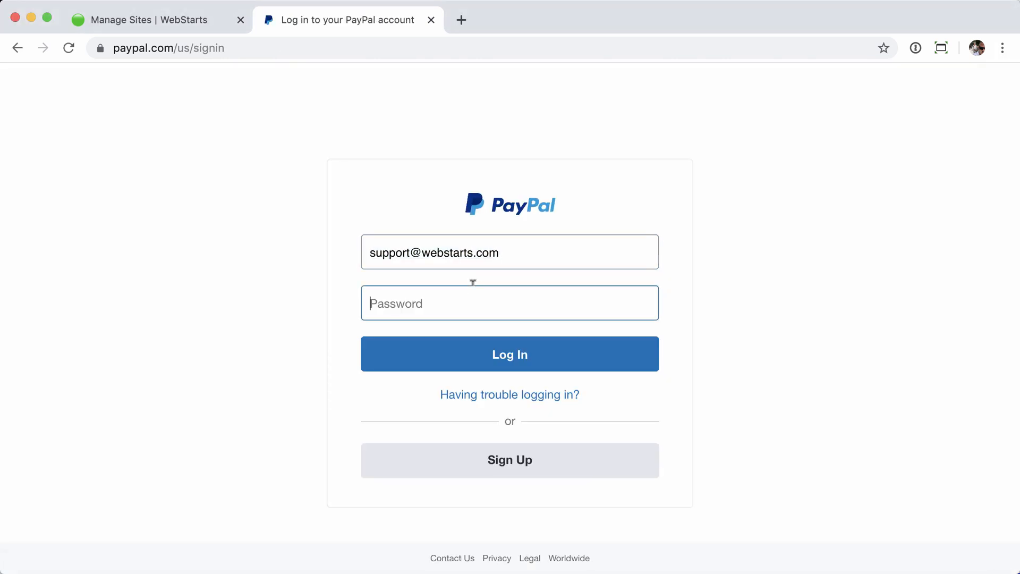
left_click(509, 354)
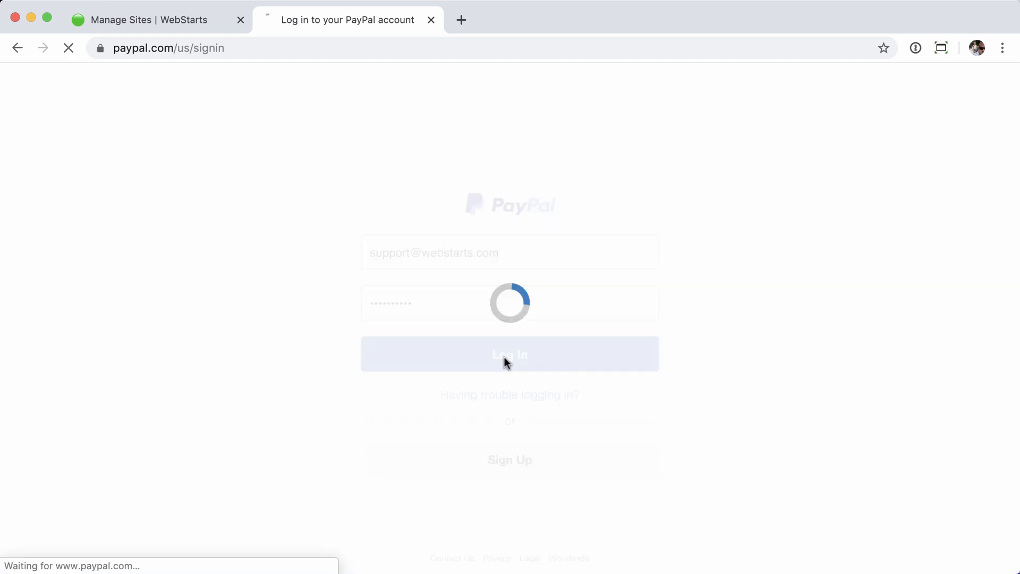
left_click(509, 354)
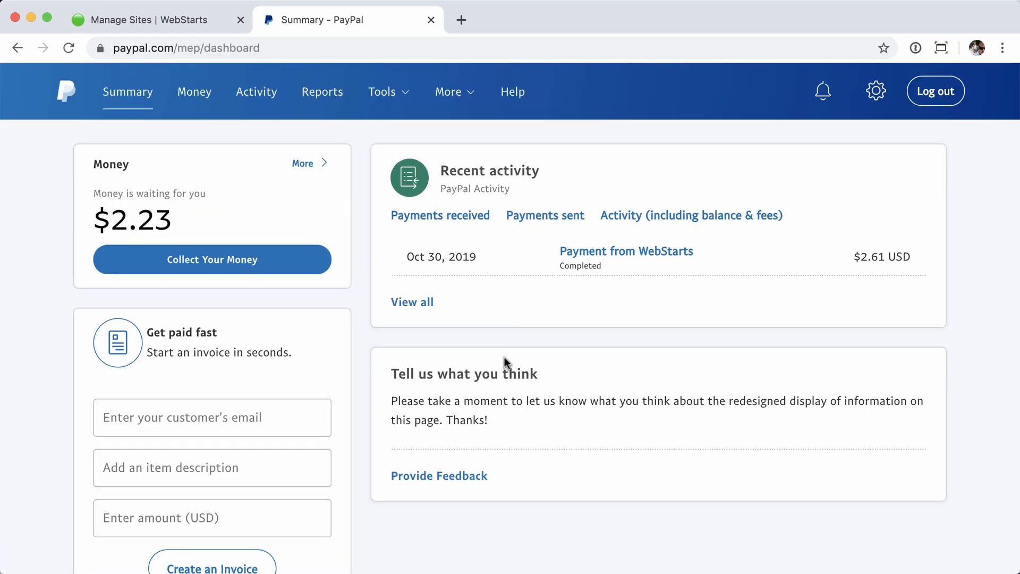
mouse_move(248, 219)
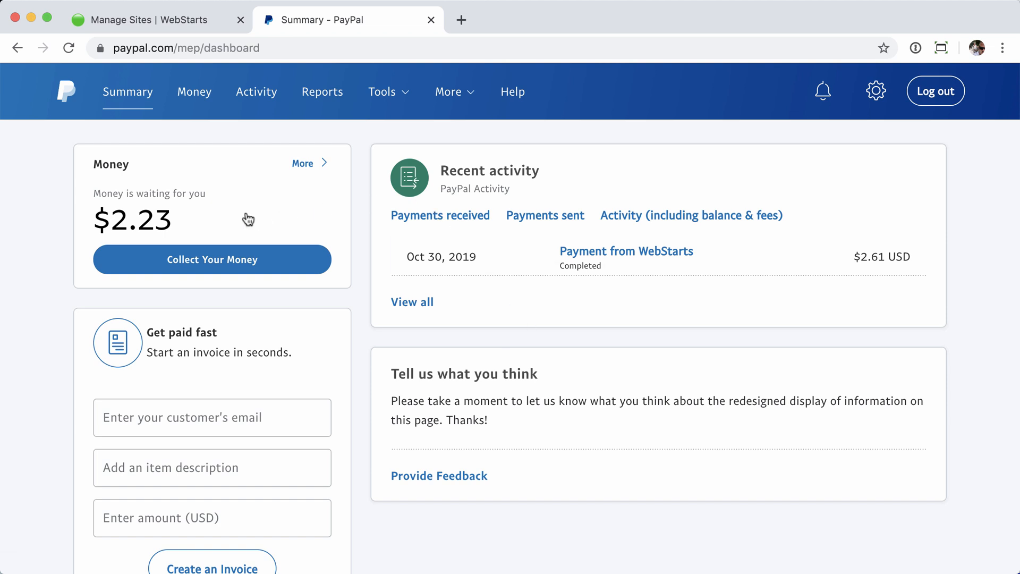
mouse_move(241, 232)
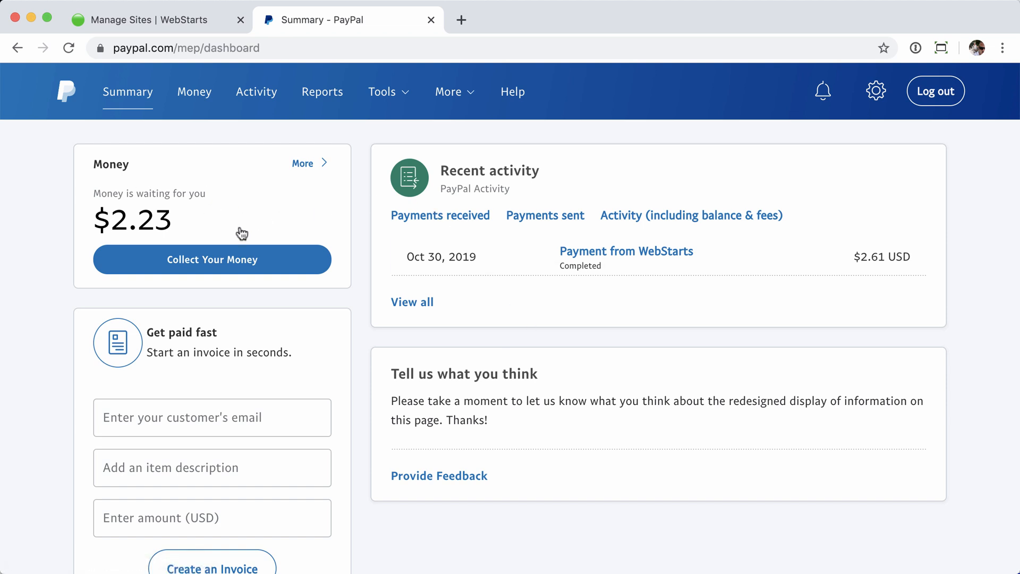
mouse_move(222, 221)
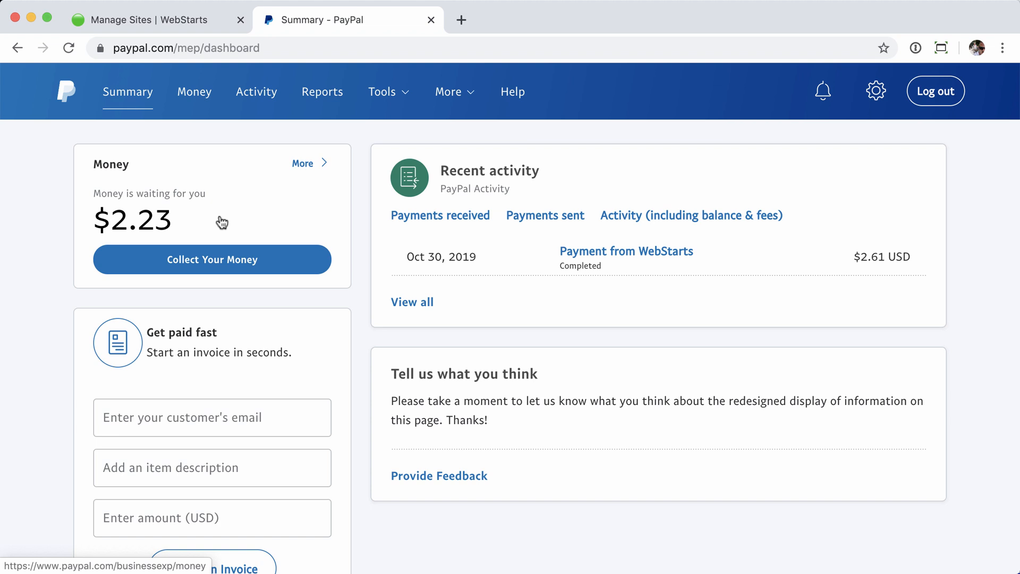
Step: Choose Collect Your Money on the Summary dashboard for the $2.23 waiting balance
left_click(212, 259)
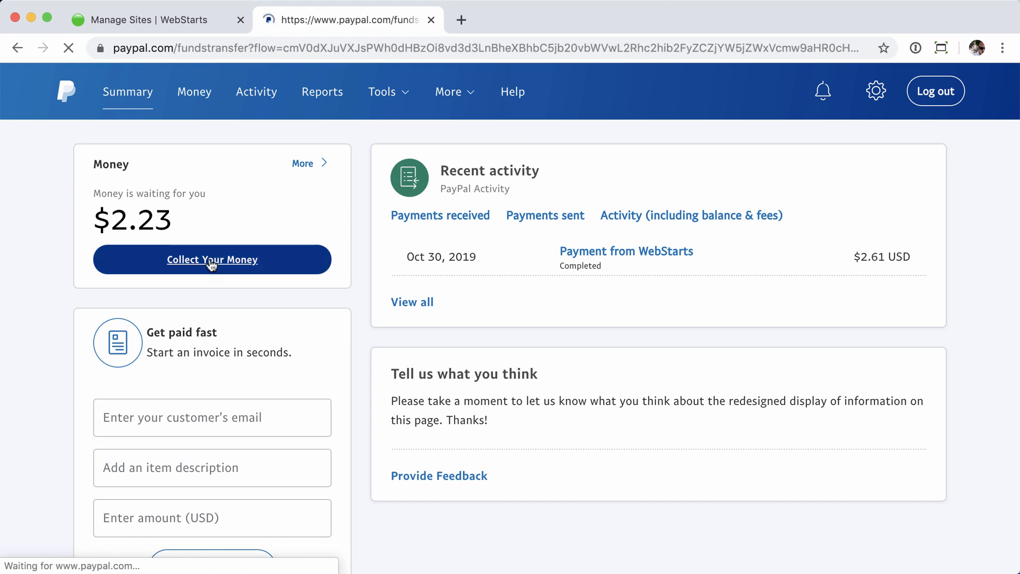
Step: Pass the reCAPTCHA check and choose Transfer Money to send the balance to the bank
left_click(212, 260)
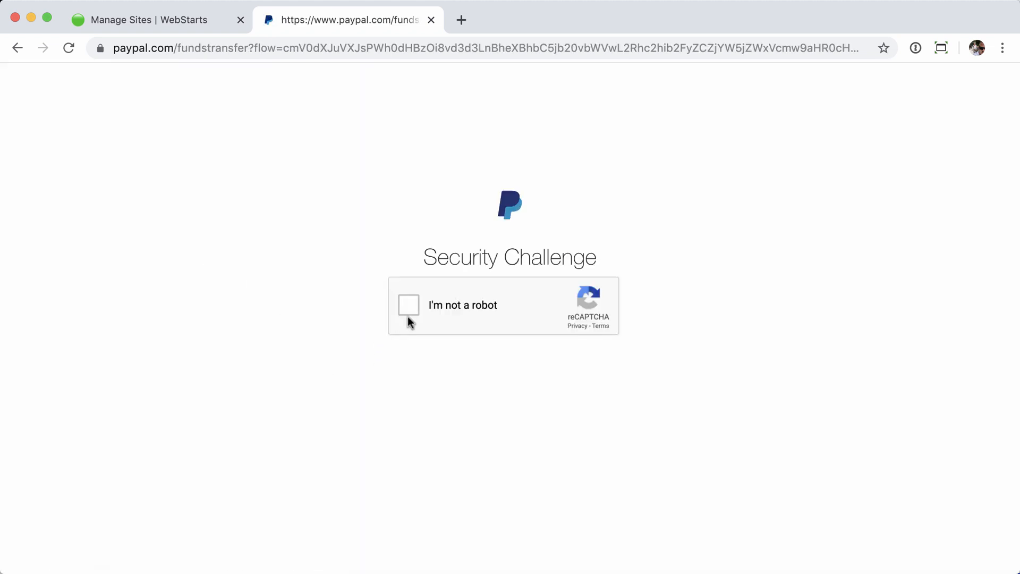
left_click(408, 305)
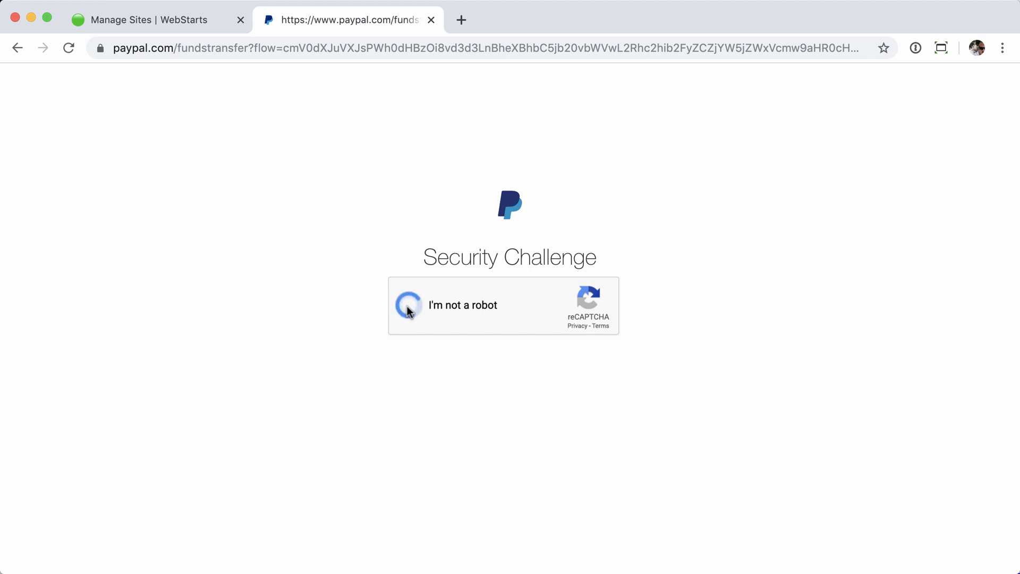
left_click(408, 305)
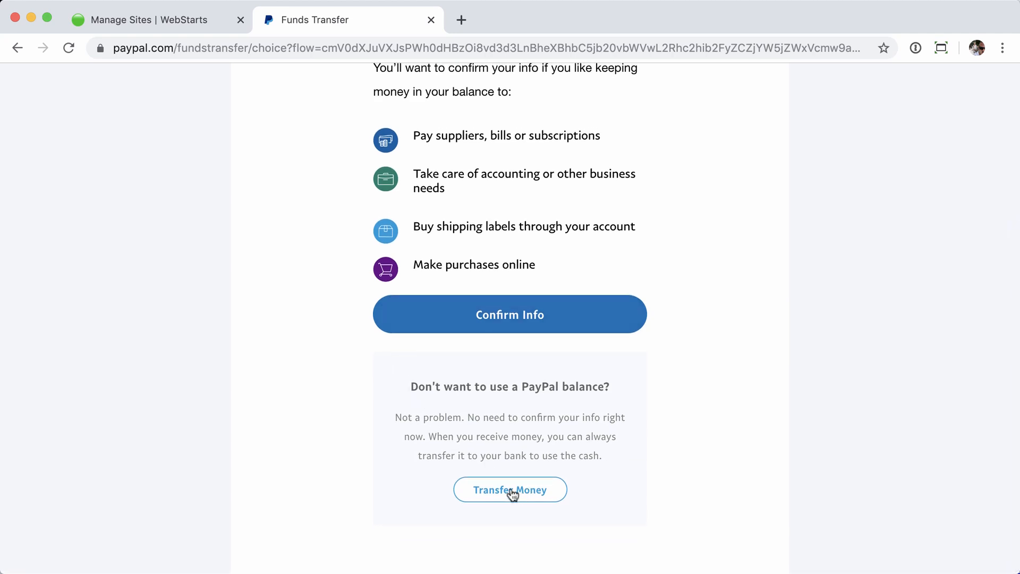
left_click(509, 489)
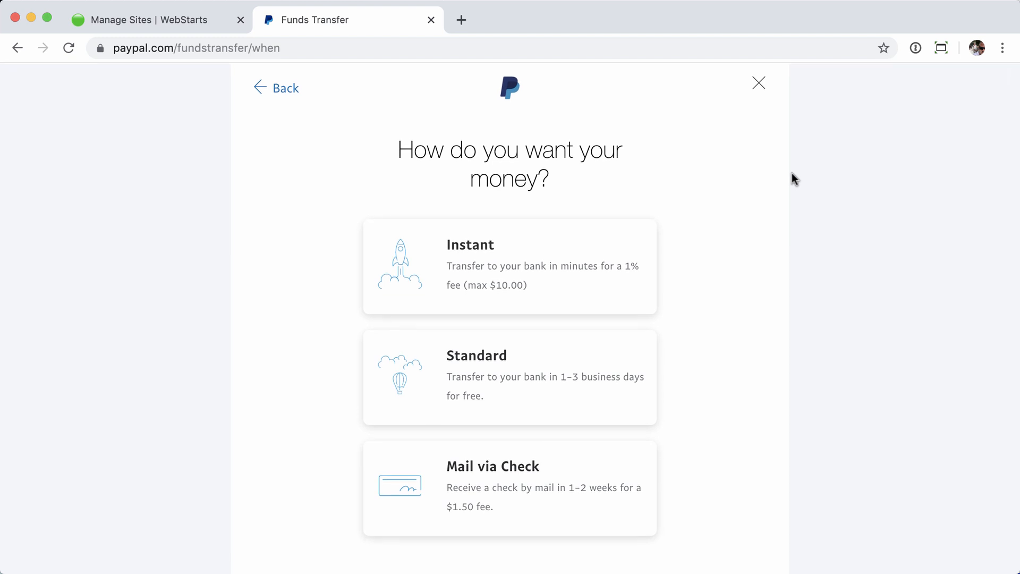
mouse_move(552, 256)
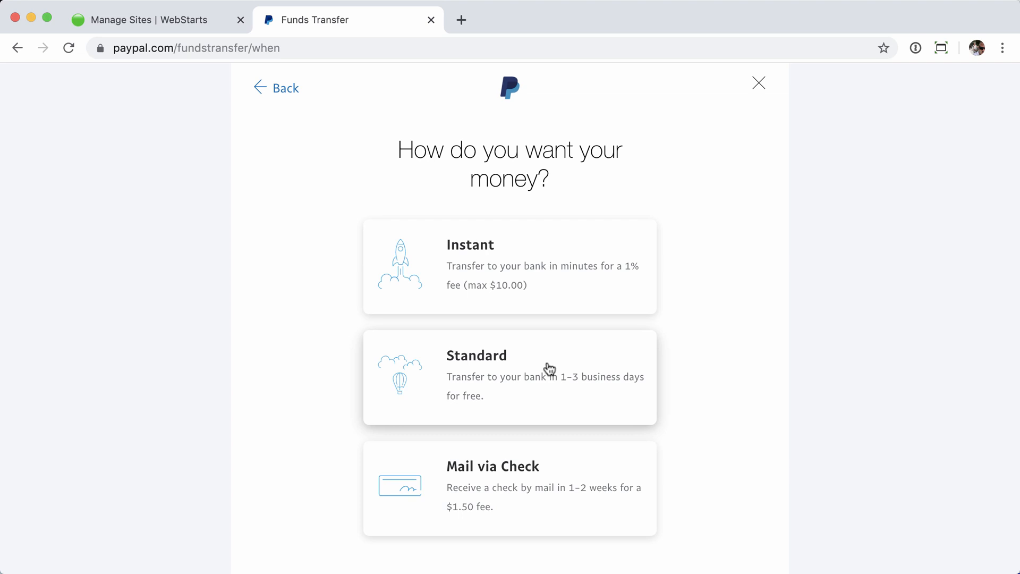
mouse_move(508, 491)
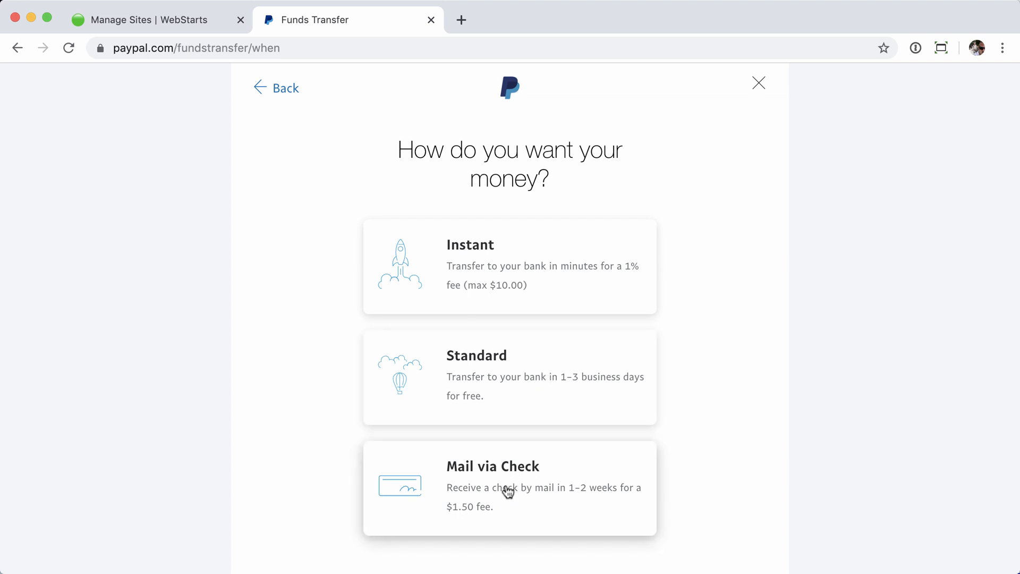
mouse_move(500, 510)
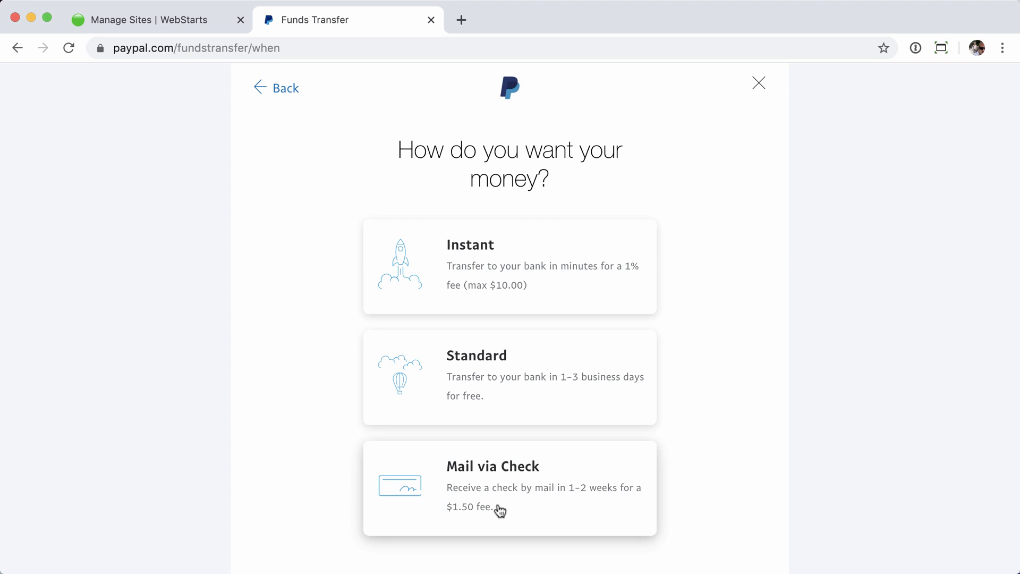
mouse_move(748, 241)
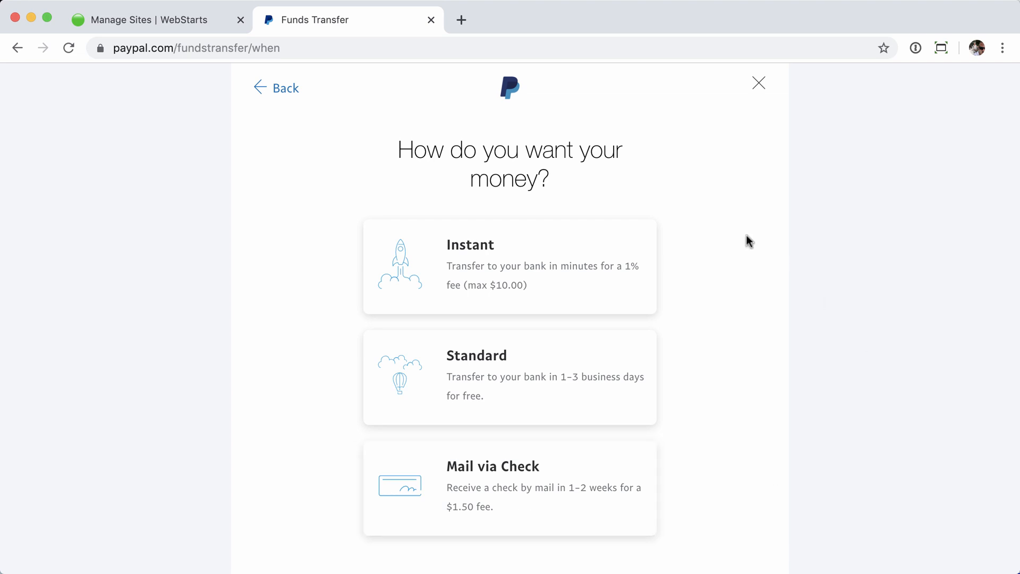
mouse_move(549, 266)
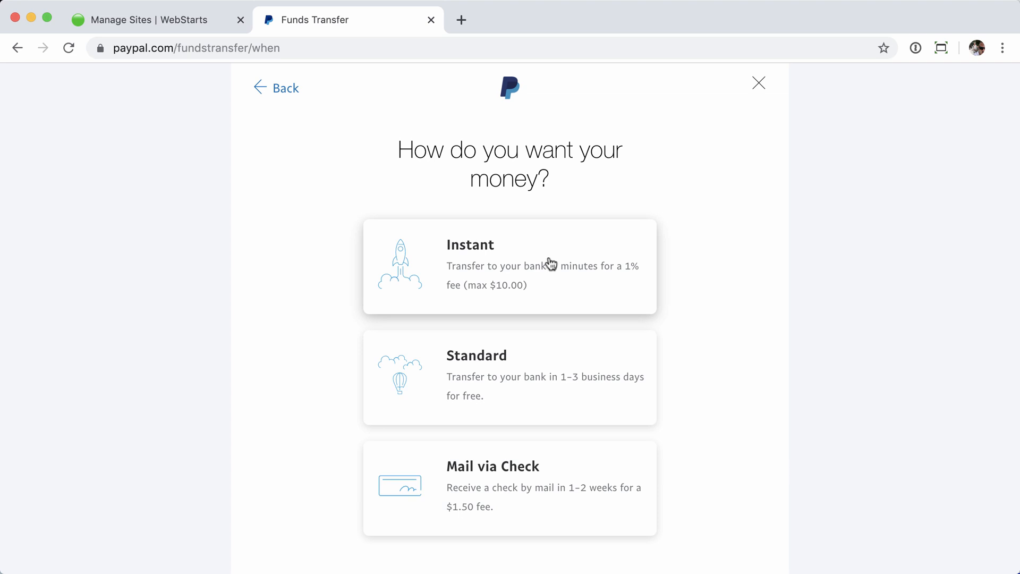
mouse_move(530, 276)
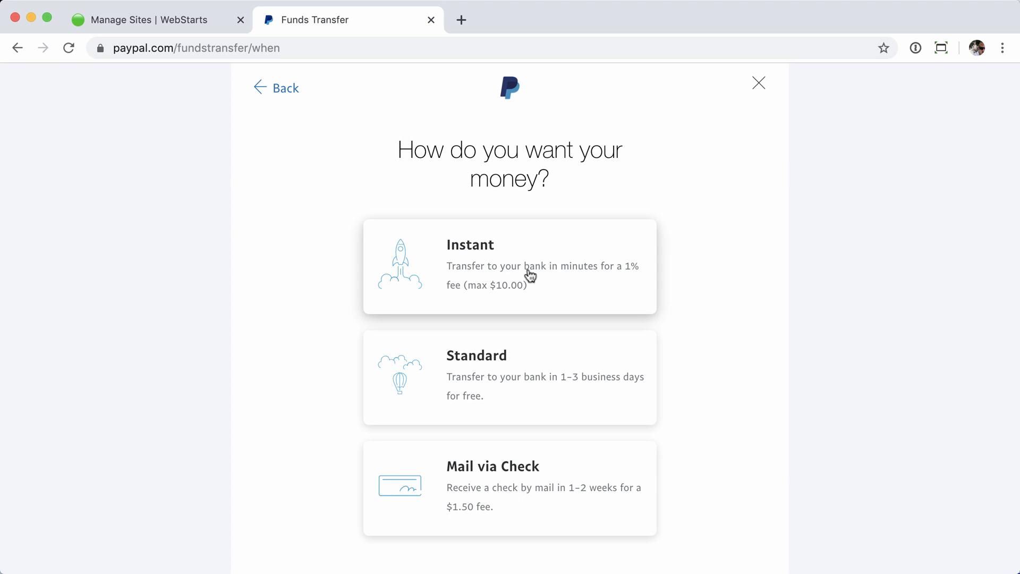
Step: Select the free Standard transfer taking 1–3 business days
left_click(509, 376)
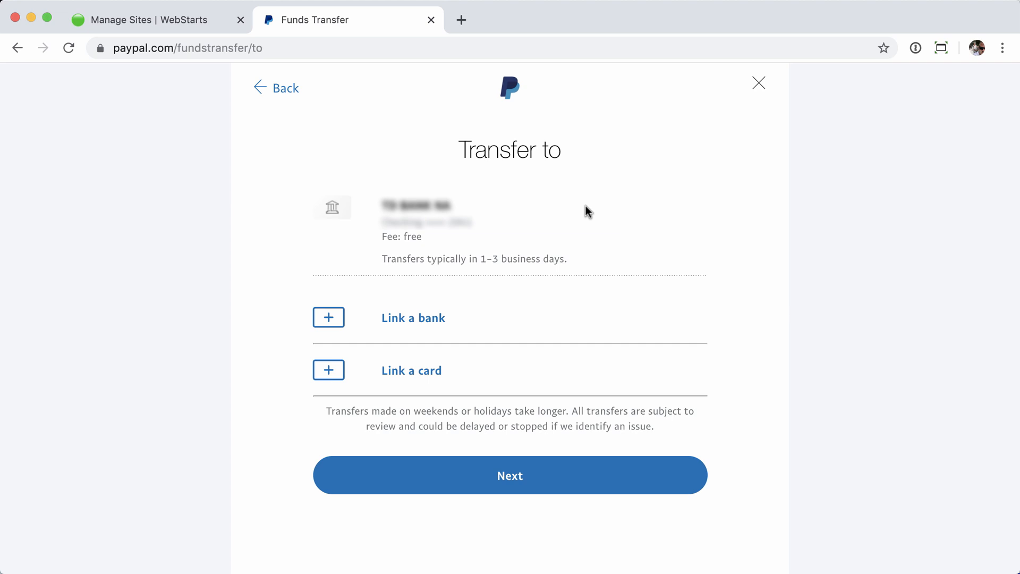
mouse_move(515, 485)
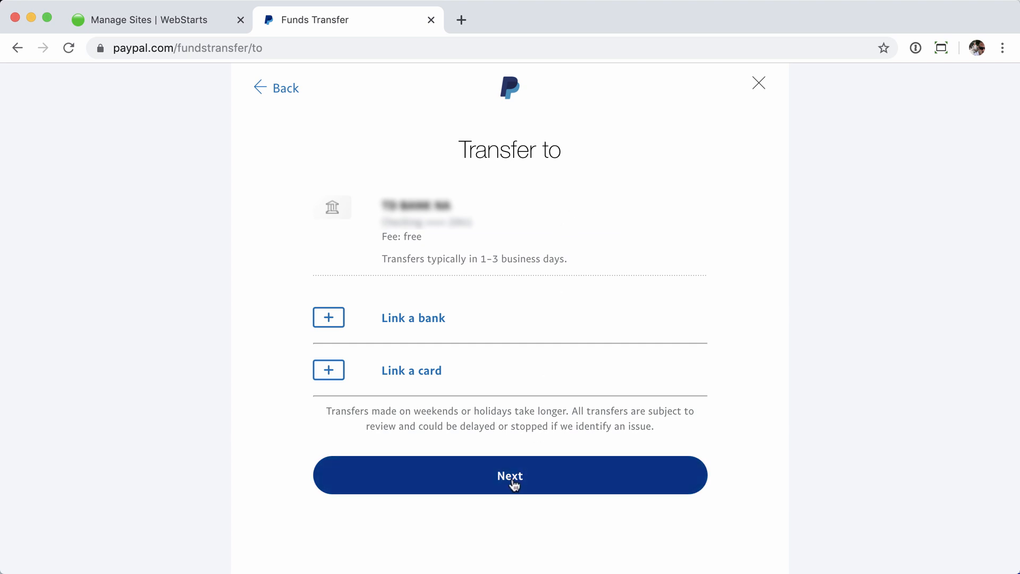
Step: Keep the linked bank account as the destination and continue with Next
left_click(509, 475)
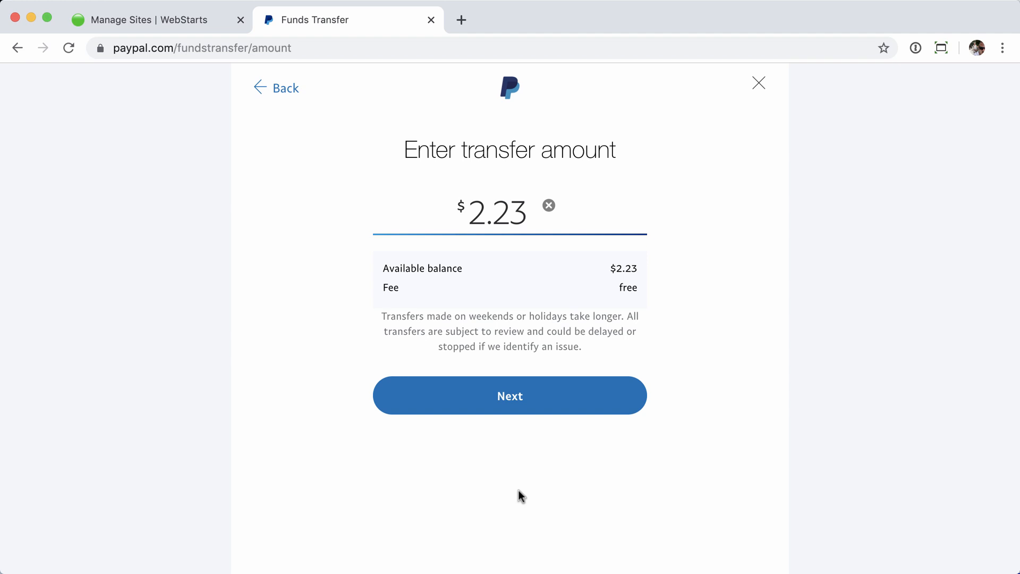
mouse_move(628, 285)
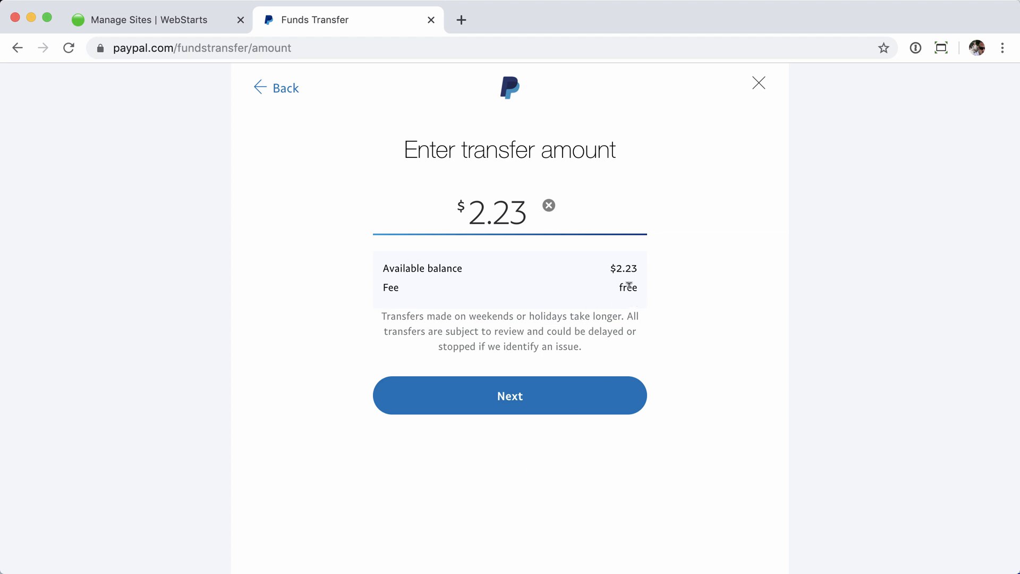
mouse_move(695, 298)
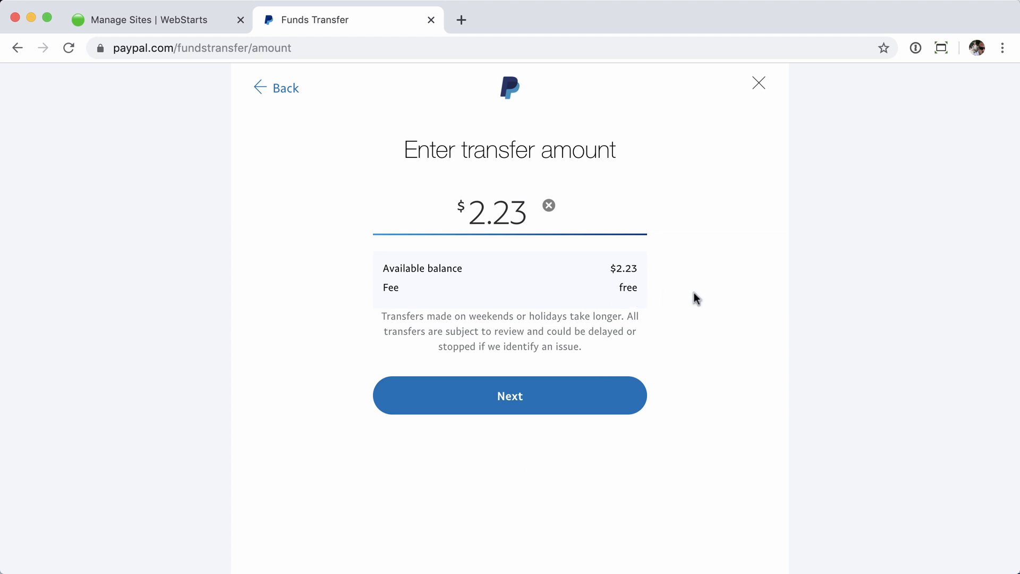
mouse_move(526, 220)
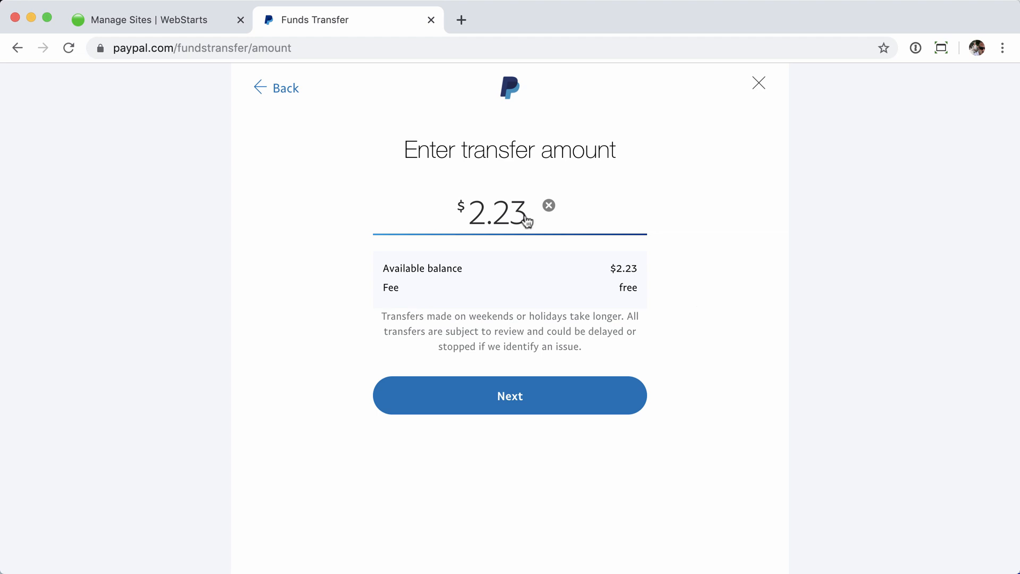
mouse_move(671, 229)
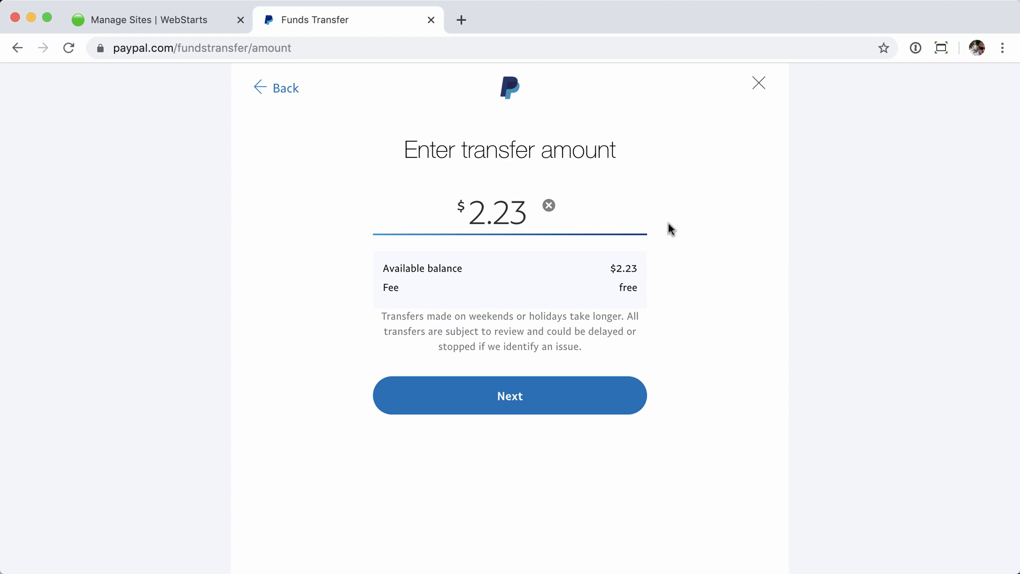
Step: Keep the full $2.23 available balance as the amount and continue
left_click(509, 395)
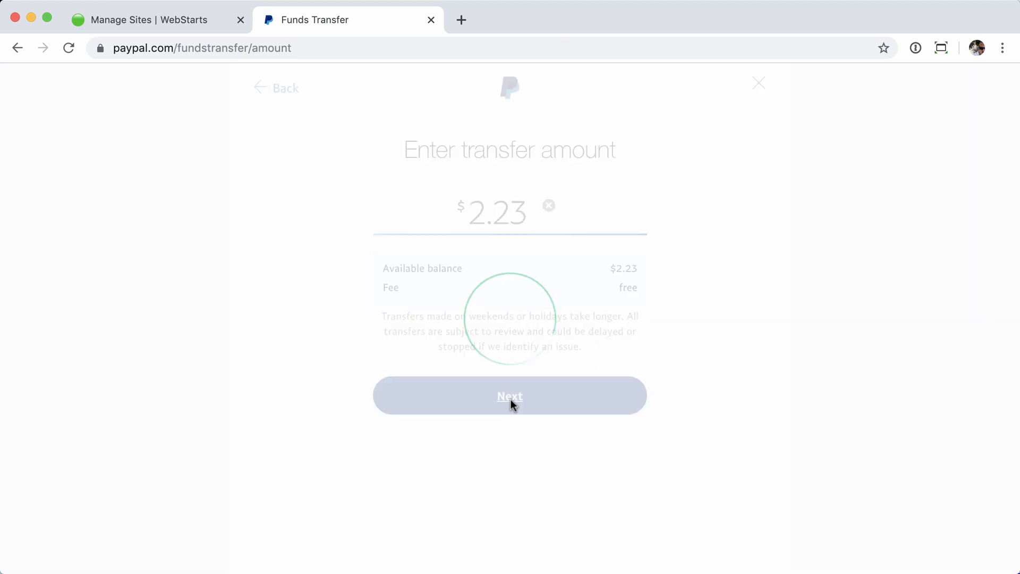
Step: Review the transfer and confirm 'Transfer $2.23 USD Now' to the linked bank
left_click(509, 396)
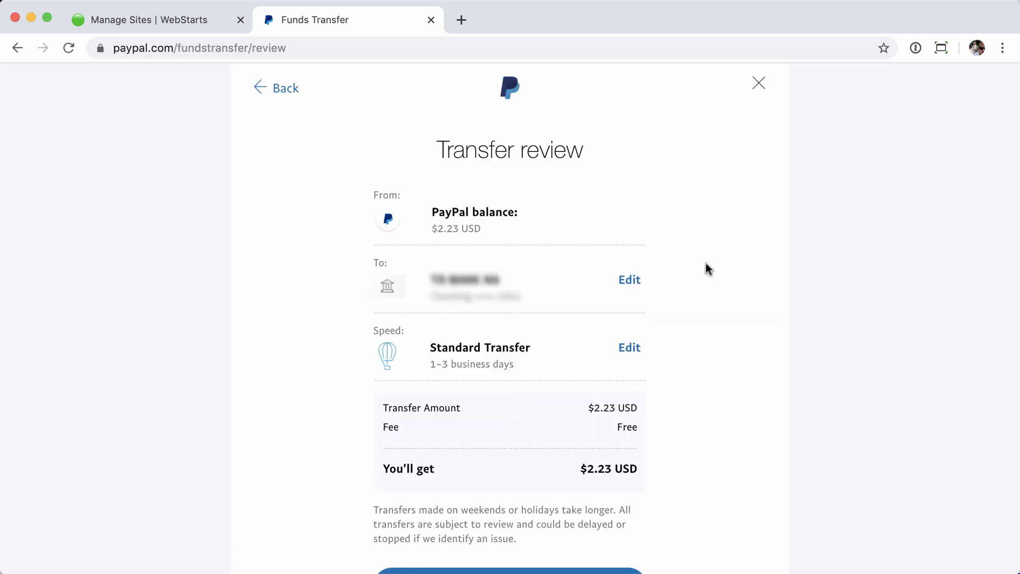
scroll("down", 3)
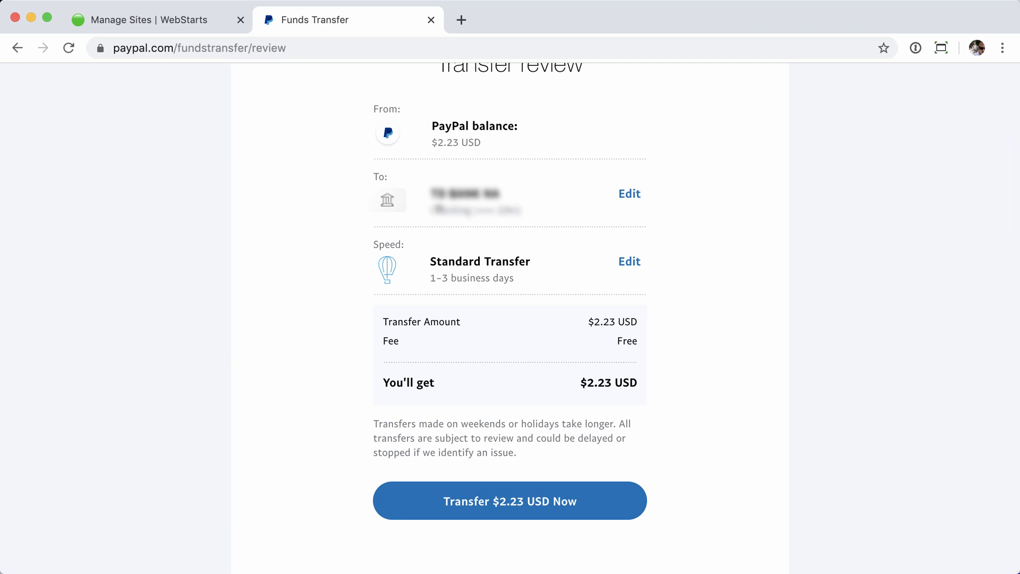
mouse_move(456, 277)
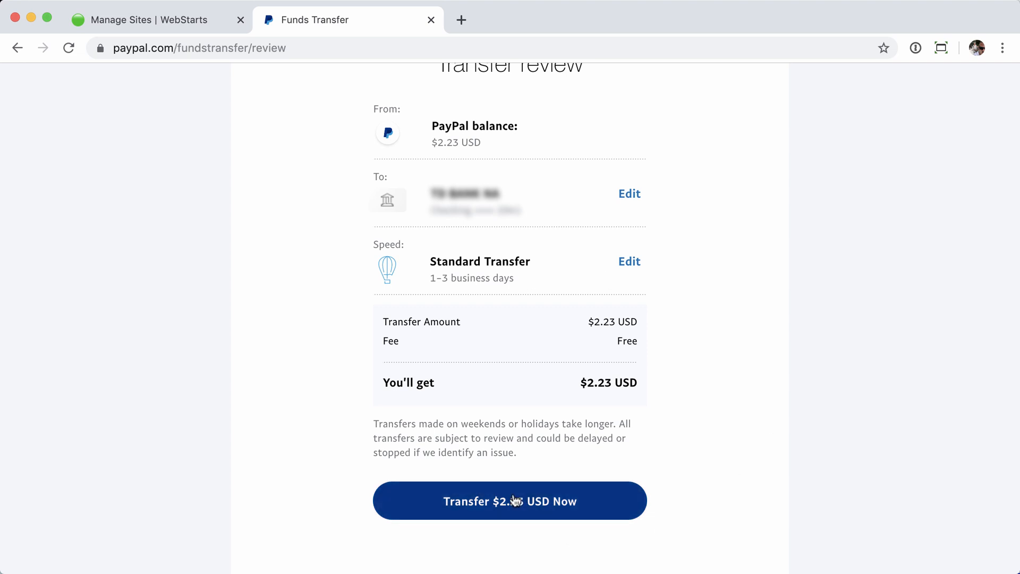
left_click(510, 501)
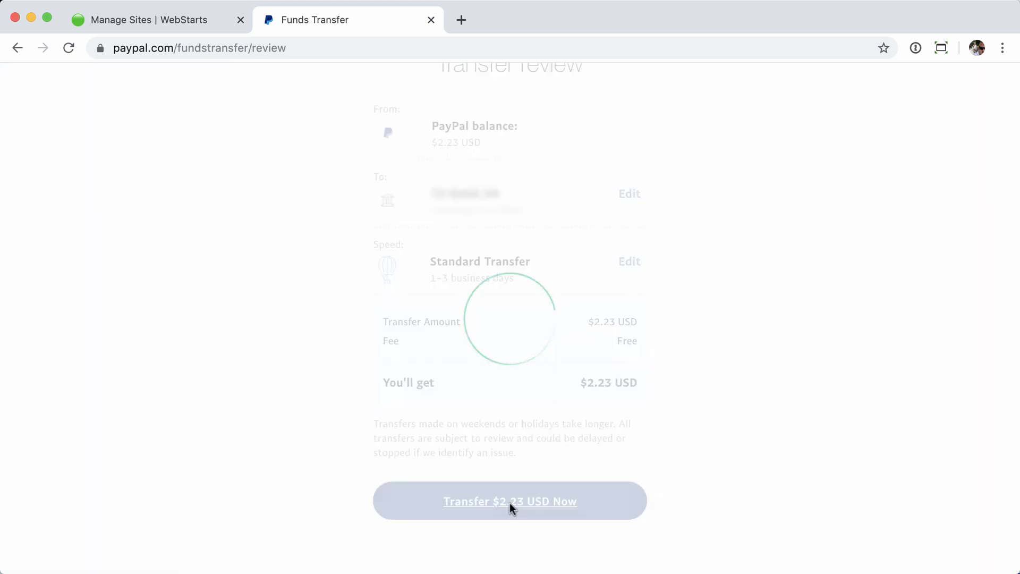
left_click(509, 501)
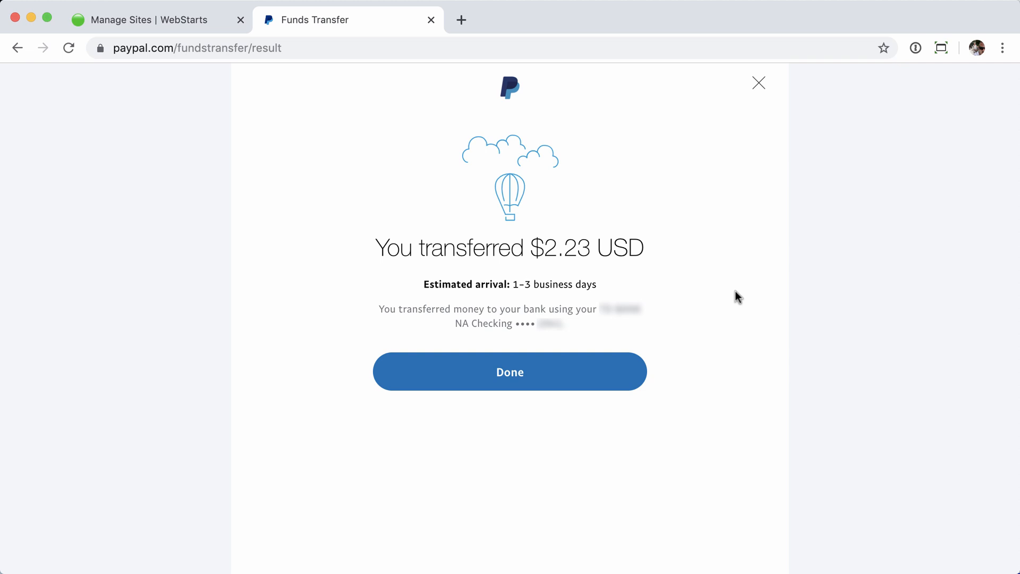
mouse_move(572, 253)
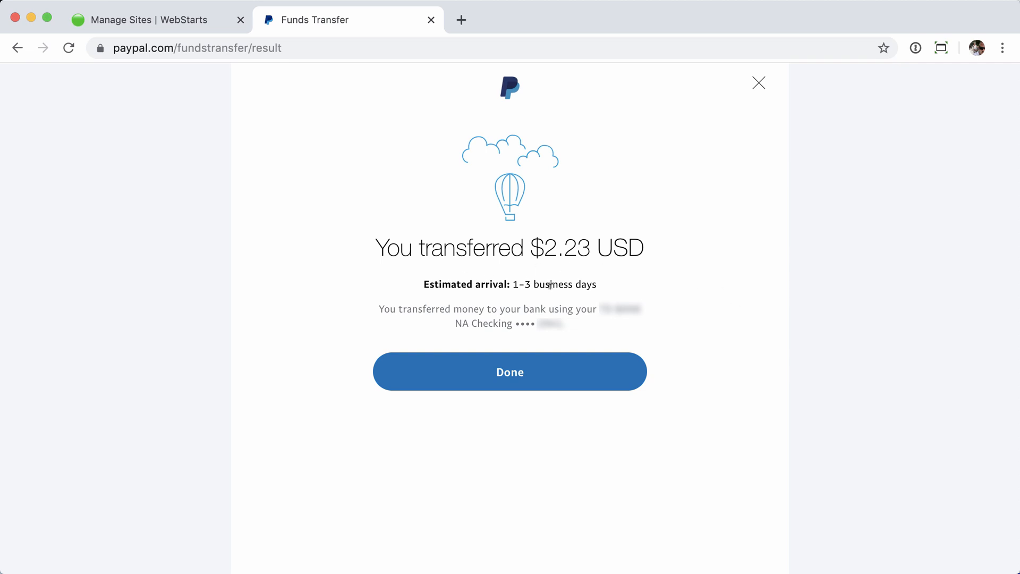
mouse_move(572, 328)
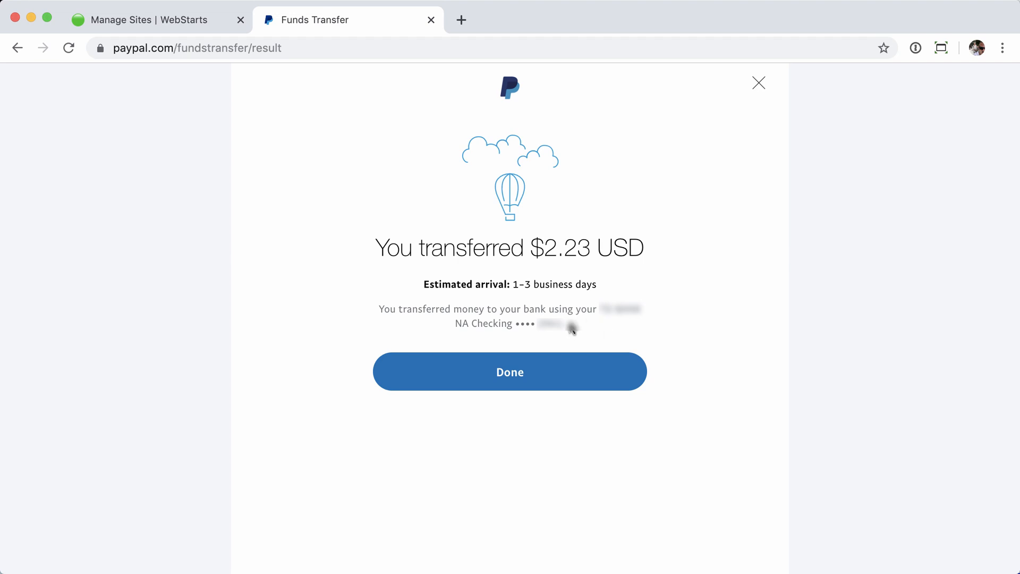
Step: Leave the confirmation with Done, returning to the Money page showing $0.00 USD
left_click(510, 372)
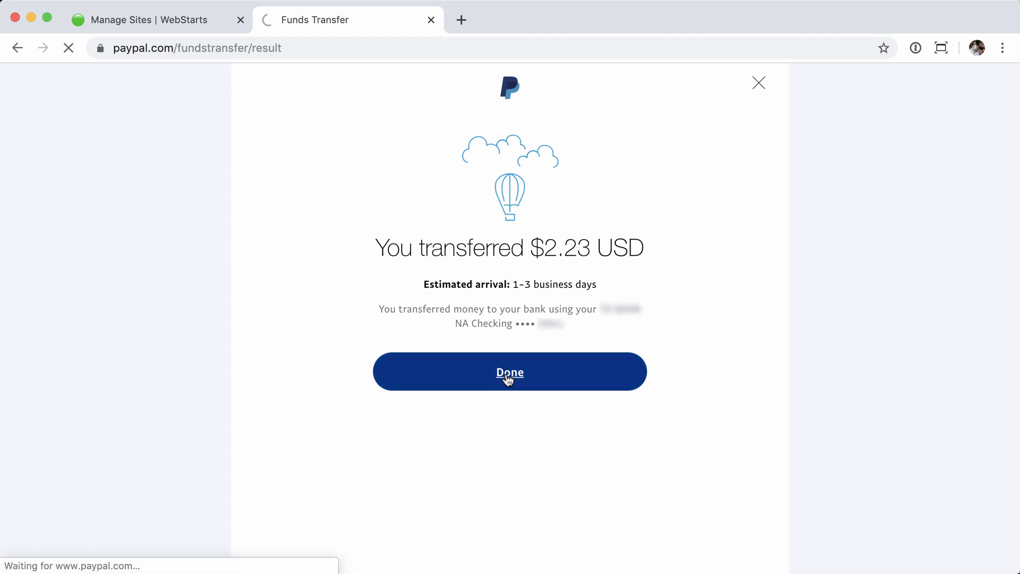
left_click(509, 372)
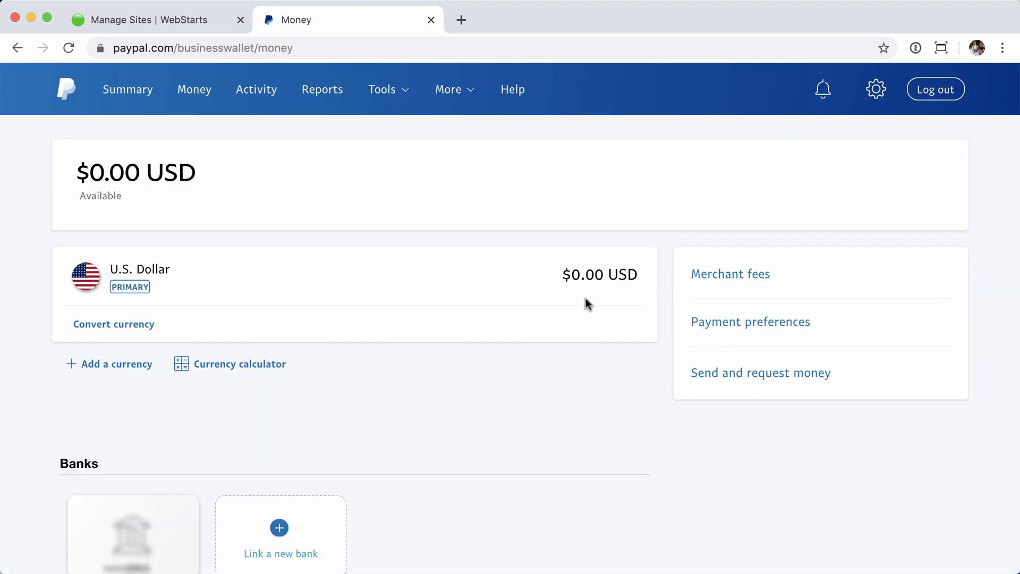
mouse_move(585, 314)
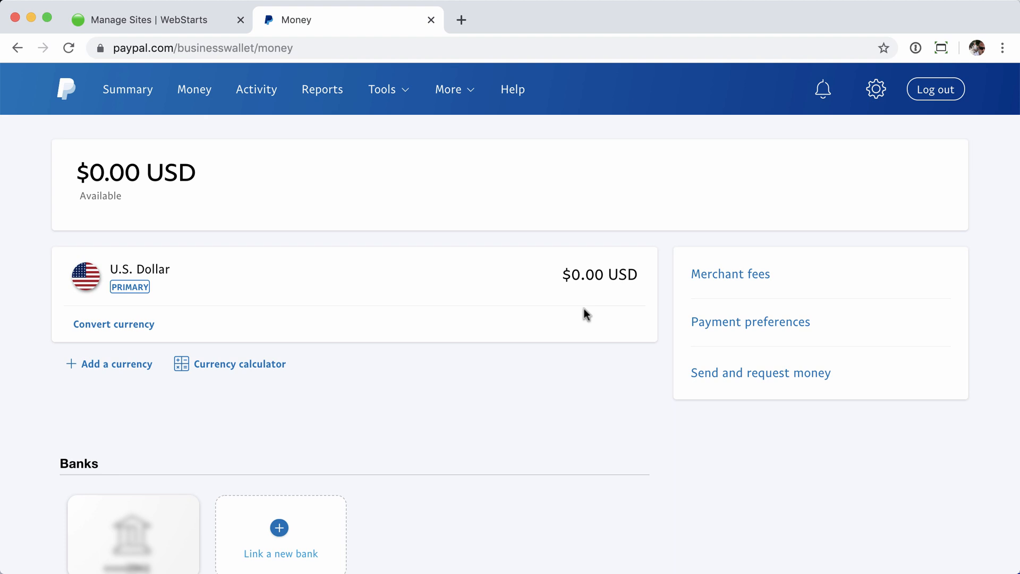